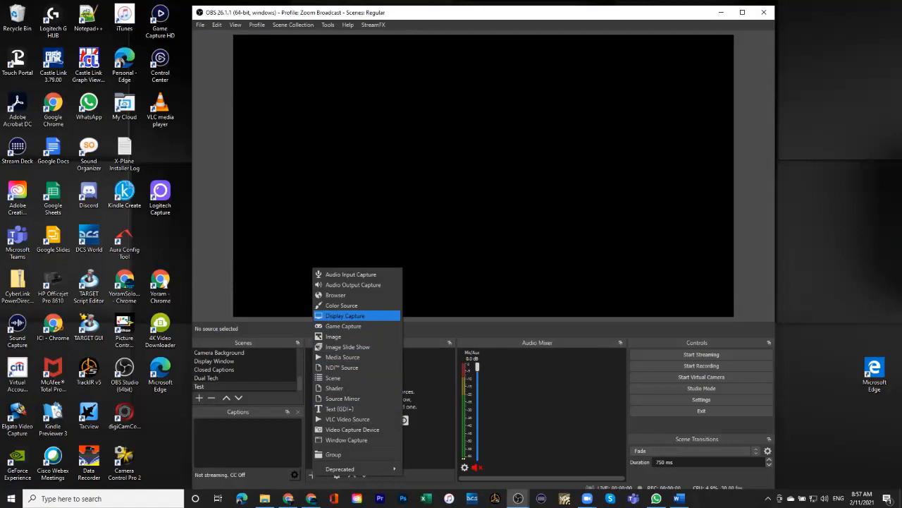
- Add a Display Capture source named 'Top 3' to the Test scene
{"action": "left_click", "coordinate": [345, 315]}
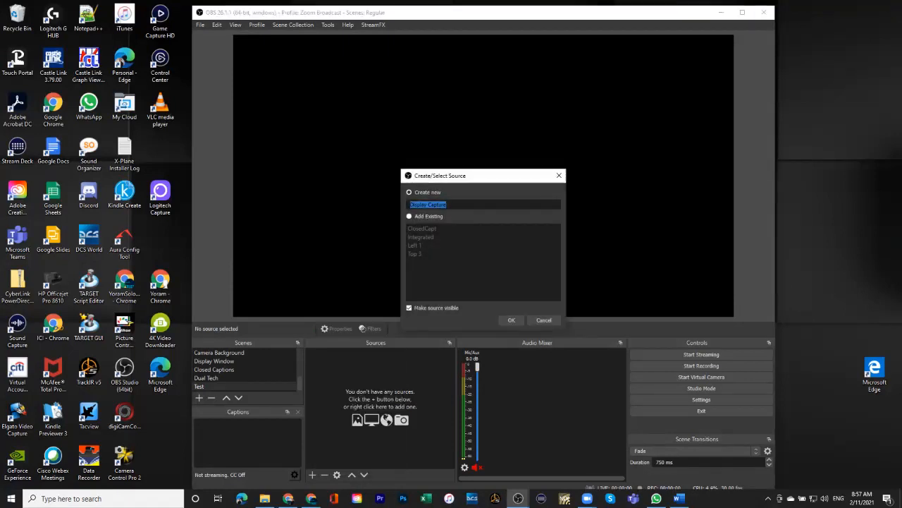
{"action": "left_click", "coordinate": [409, 216]}
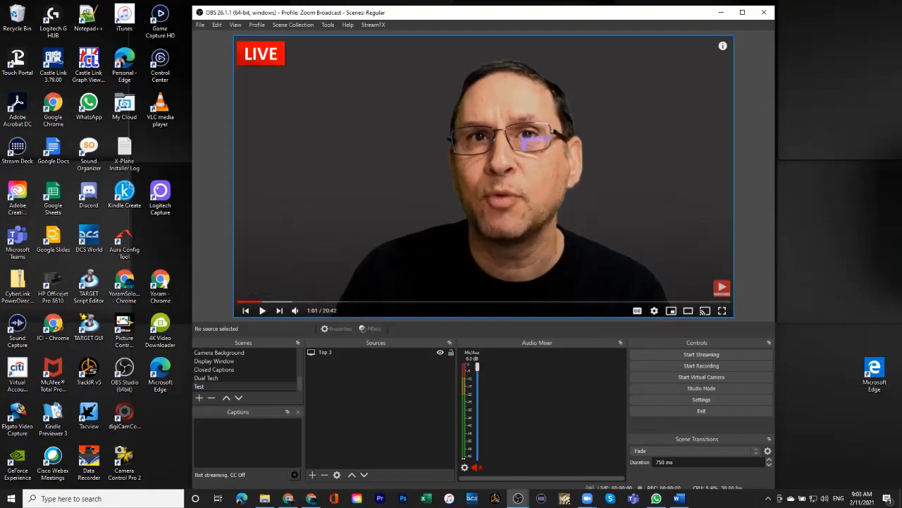
- Resume the YouTube video playing in the Top 3 capture preview
{"action": "left_click", "coordinate": [262, 310]}
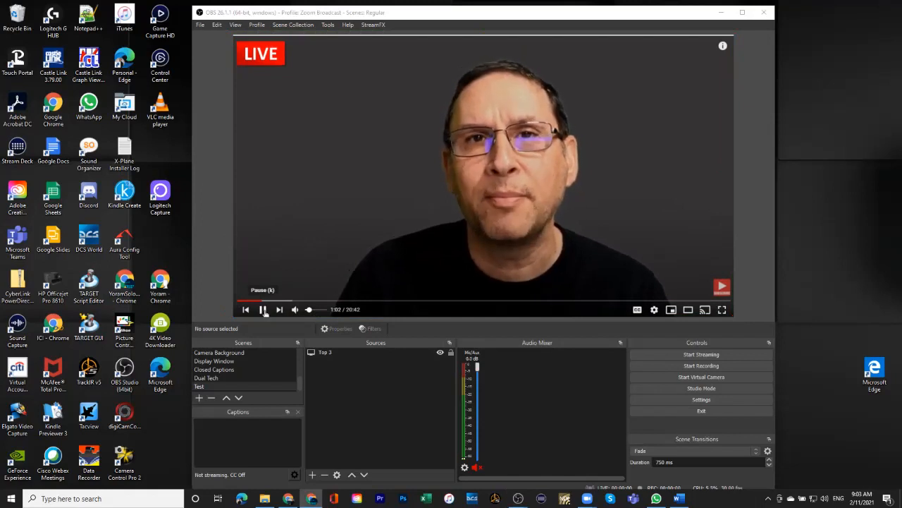
{"action": "left_click", "coordinate": [262, 309]}
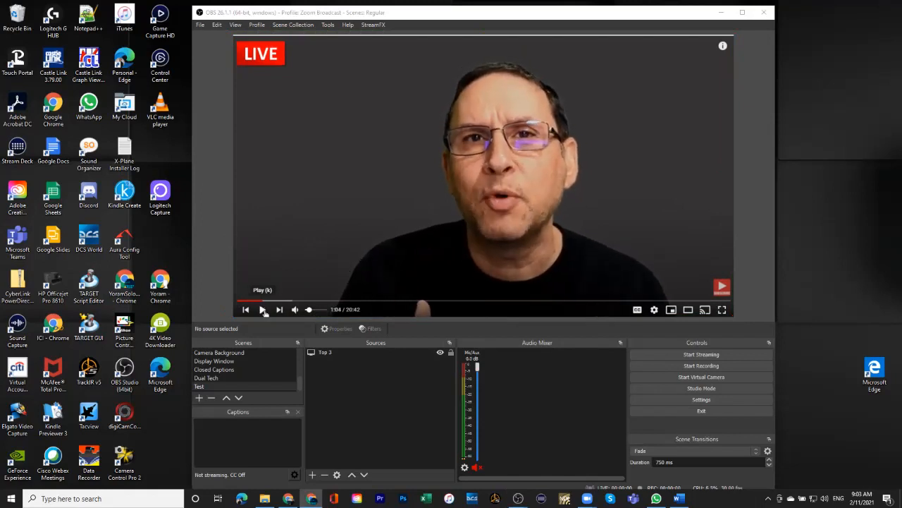
{"action": "left_click", "coordinate": [245, 308]}
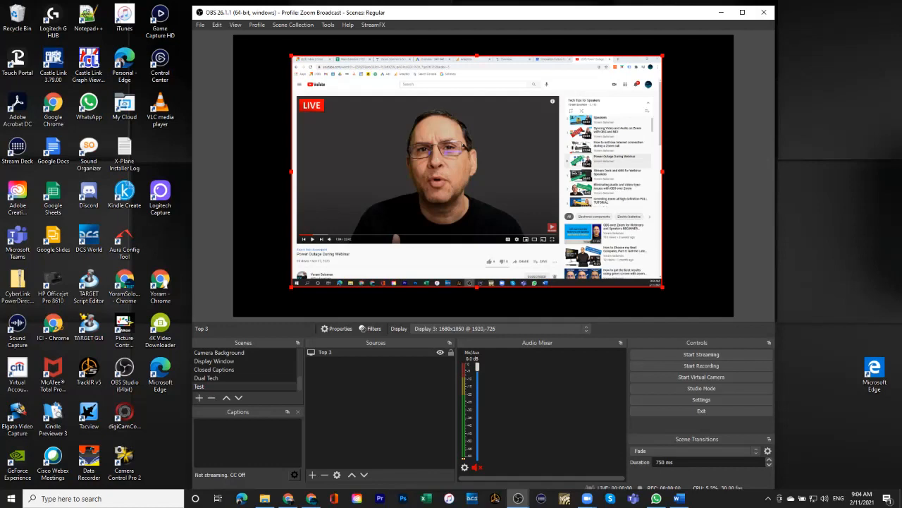
- Select the Top 3 capture source in the Sources list
{"action": "left_click", "coordinate": [325, 352]}
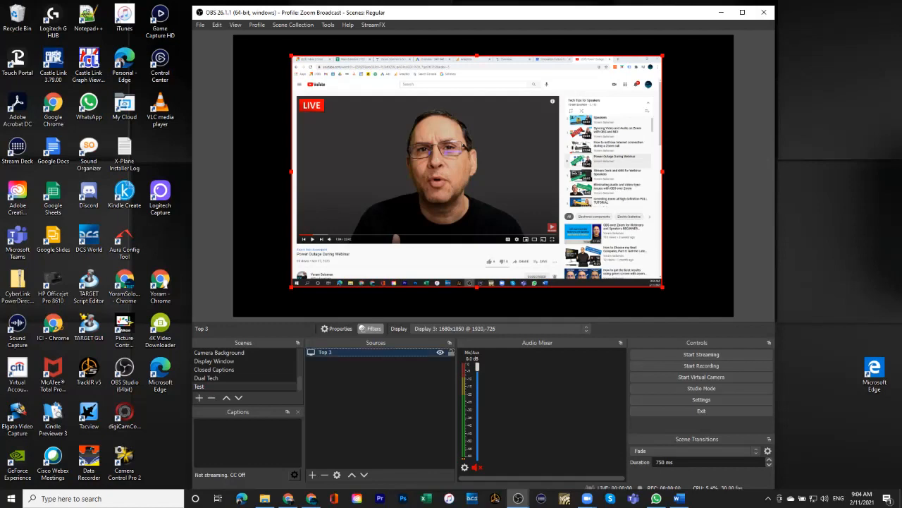
- Add a Crop/Pad filter to the Top 3 capture, keeping the default name
{"action": "left_click", "coordinate": [373, 328]}
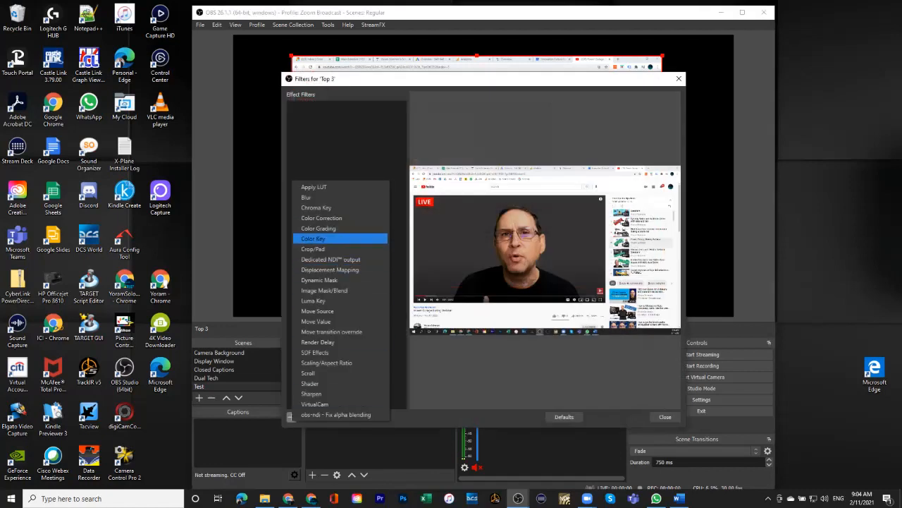
{"action": "left_click", "coordinate": [313, 248]}
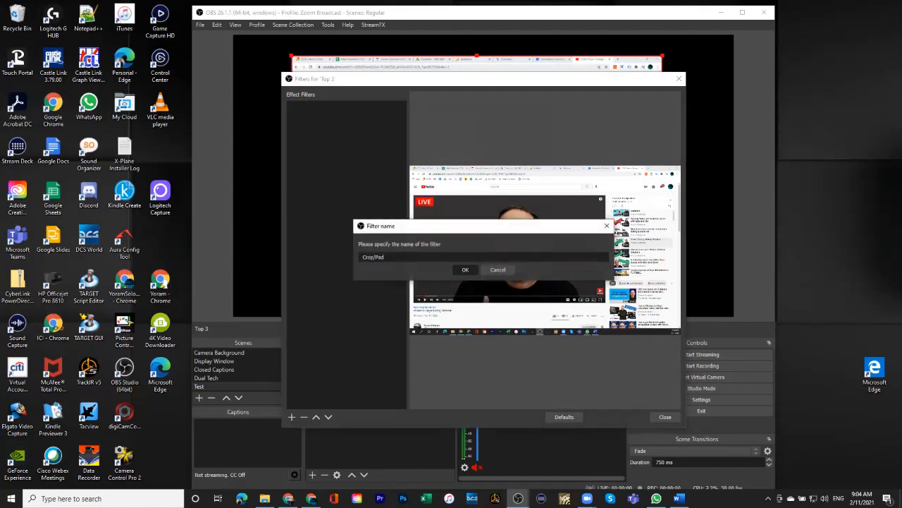
{"action": "left_click", "coordinate": [465, 270]}
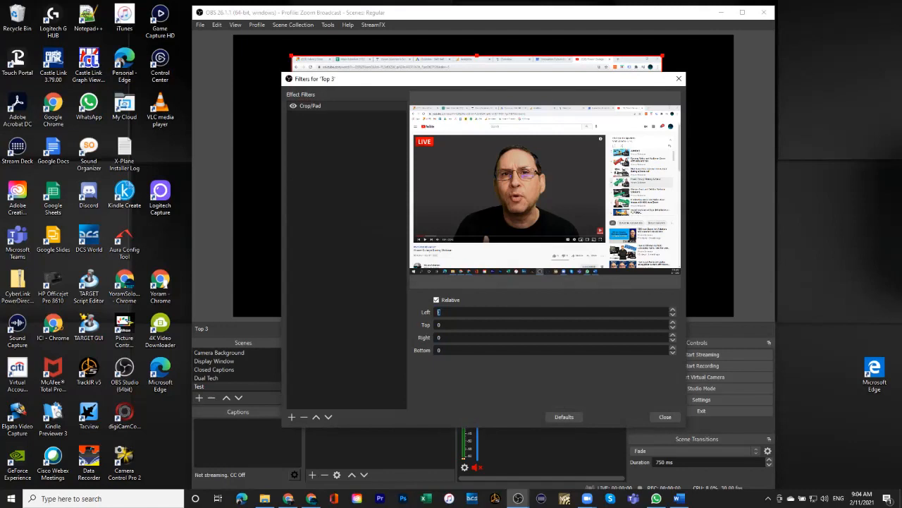
- Crop the Top 3 capture to Left 40, Top 100, Right 400, Bottom 100
{"action": "type", "text": "100"}
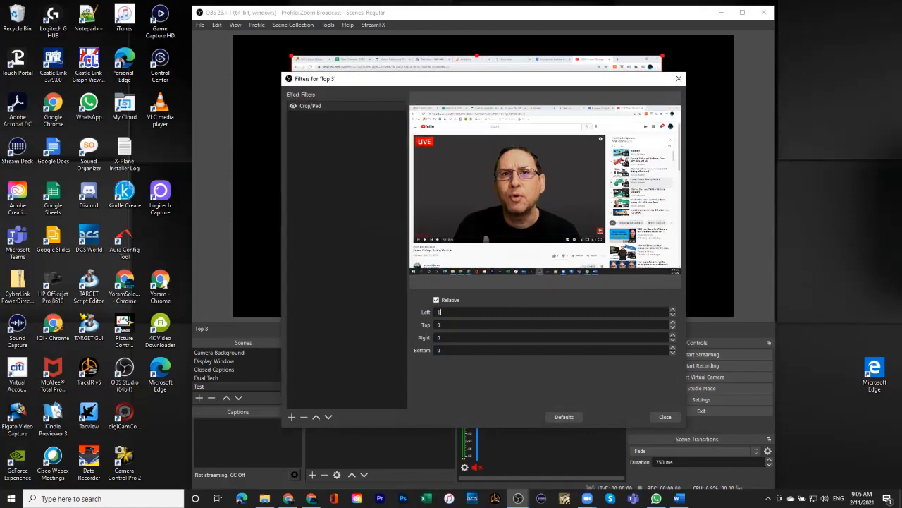
{"action": "type", "text": "50"}
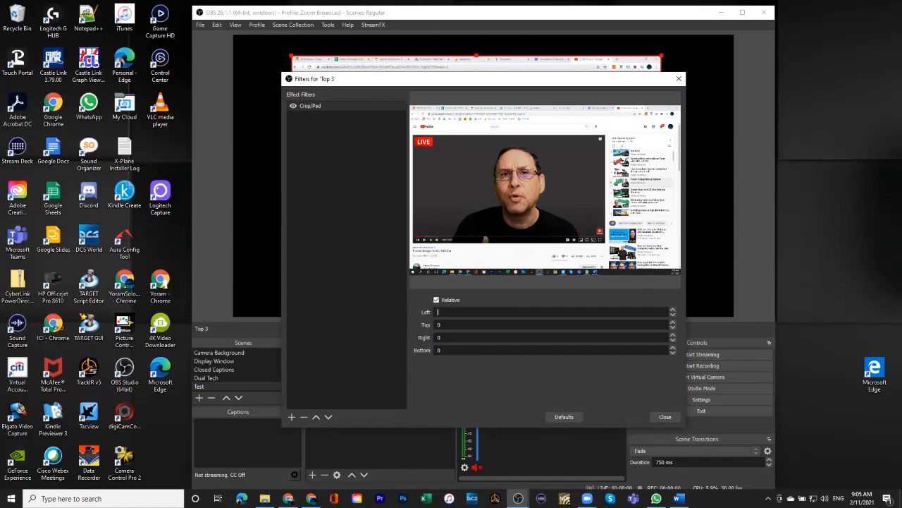
{"action": "type", "text": "40"}
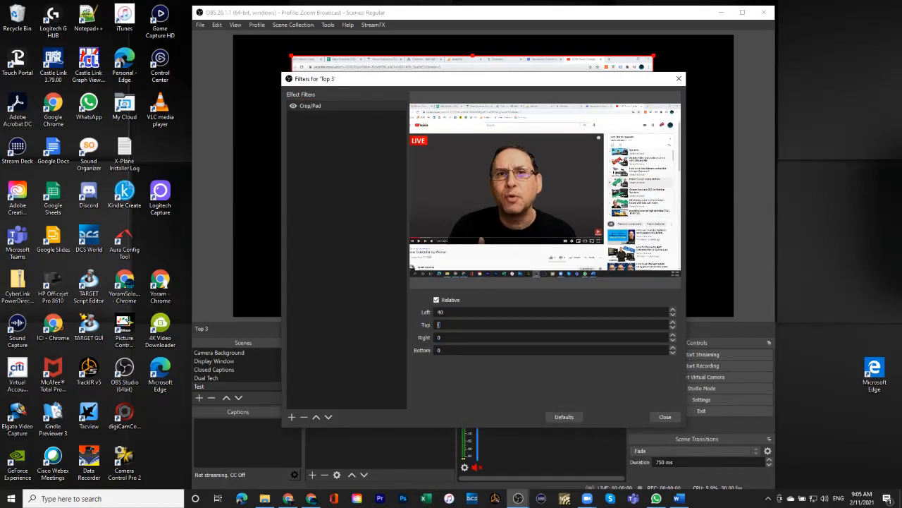
{"action": "type", "text": "100"}
{"action": "left_click", "coordinate": [552, 337]}
{"action": "type", "text": "2"}
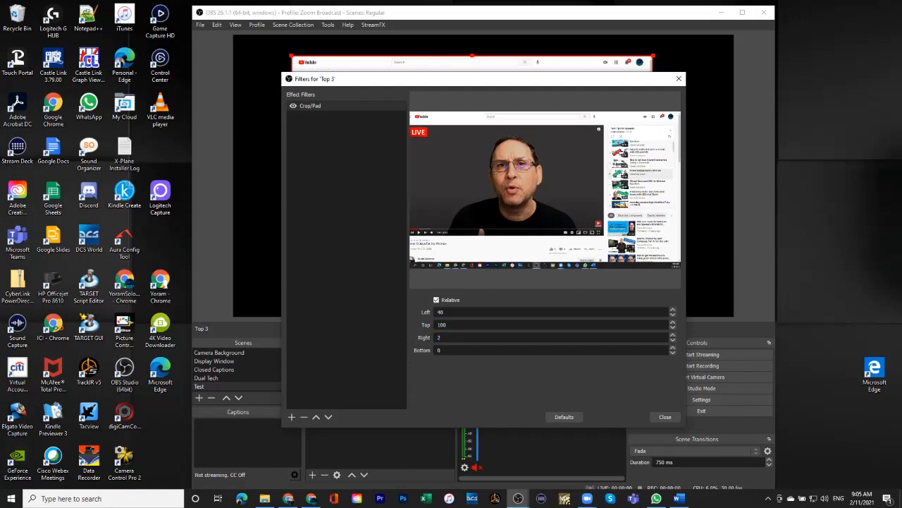
{"action": "type", "text": "400"}
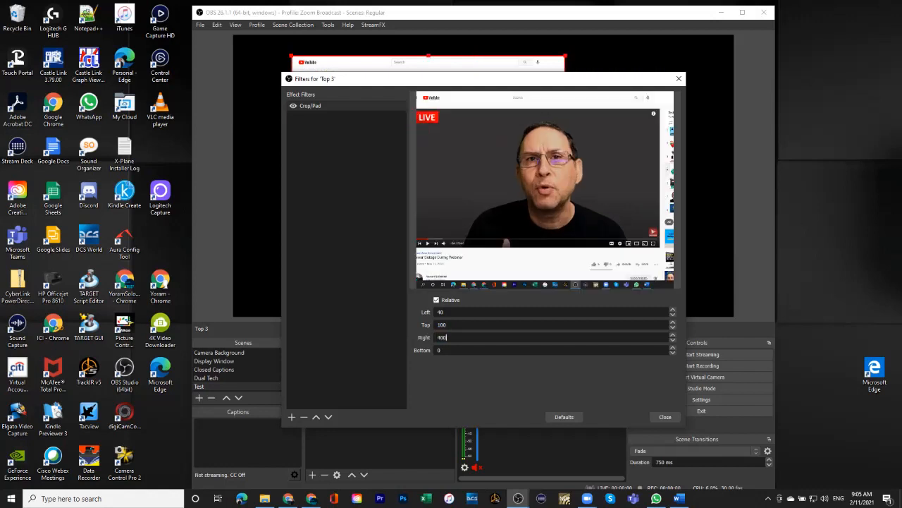
{"action": "type", "text": "100"}
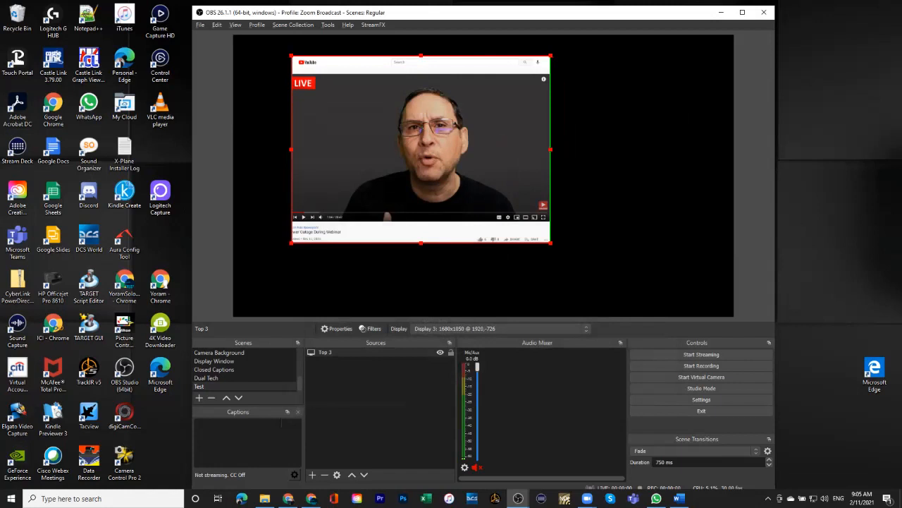
- Delete the Crop/Pad filter from Top 3 and close the Filters window
{"action": "left_click", "coordinate": [325, 352]}
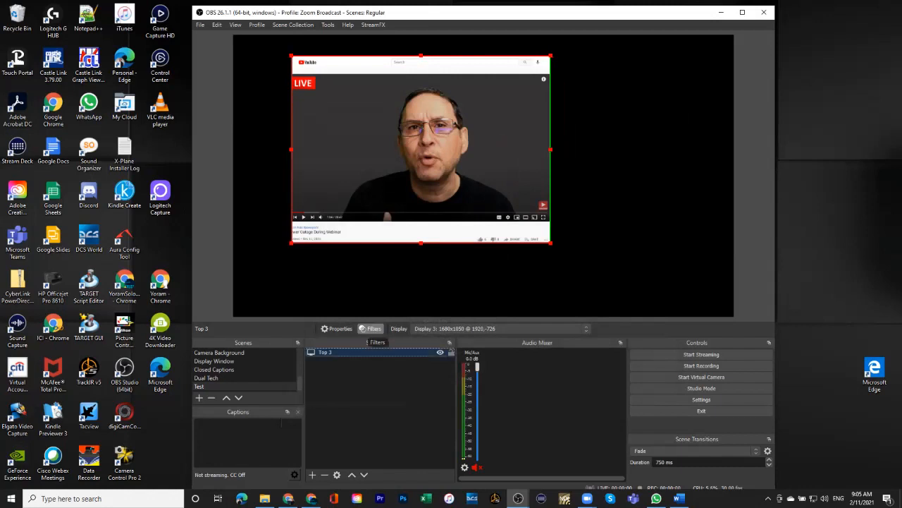
{"action": "left_click", "coordinate": [373, 328]}
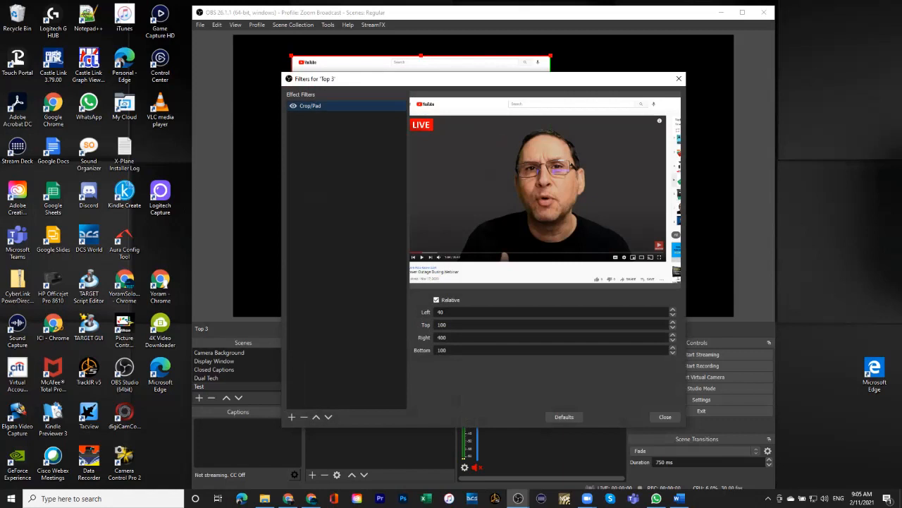
{"action": "left_click", "coordinate": [303, 417]}
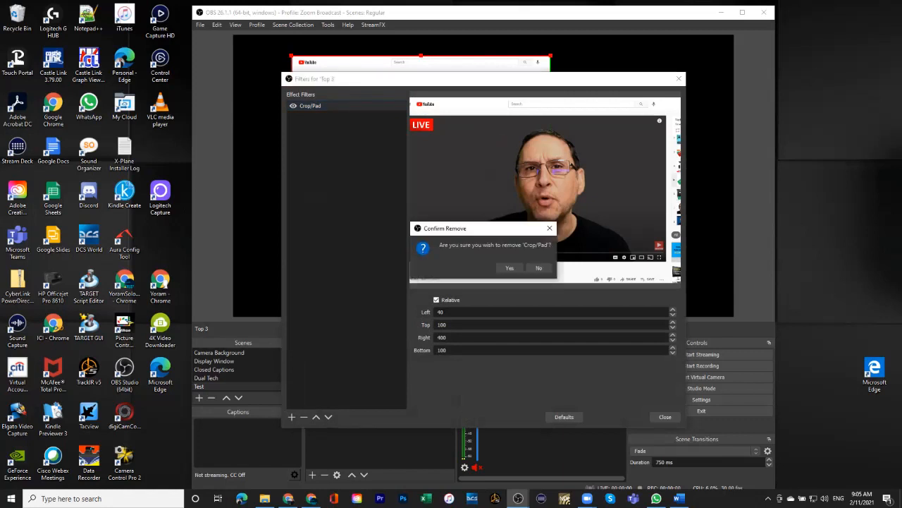
{"action": "left_click", "coordinate": [509, 268]}
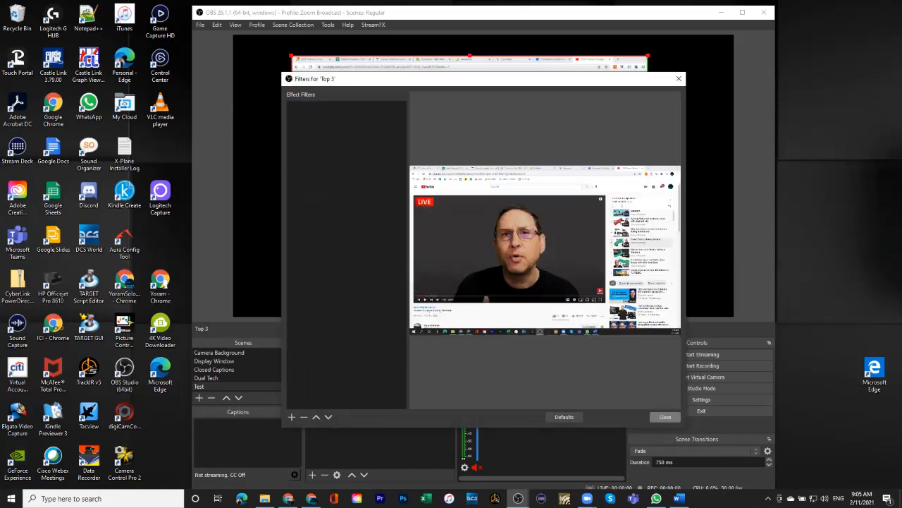
{"action": "left_click", "coordinate": [665, 416]}
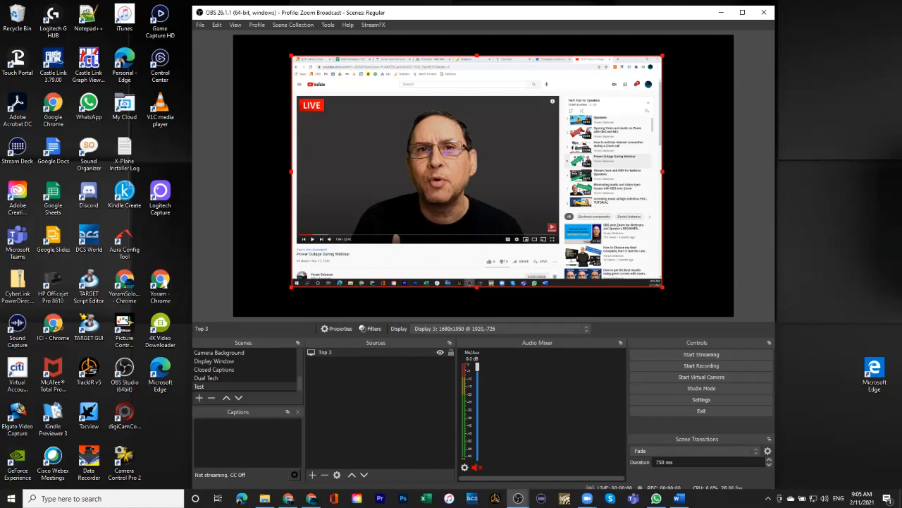
- Select Top 3 and bring up its context menu in the preview
{"action": "left_click", "coordinate": [325, 352]}
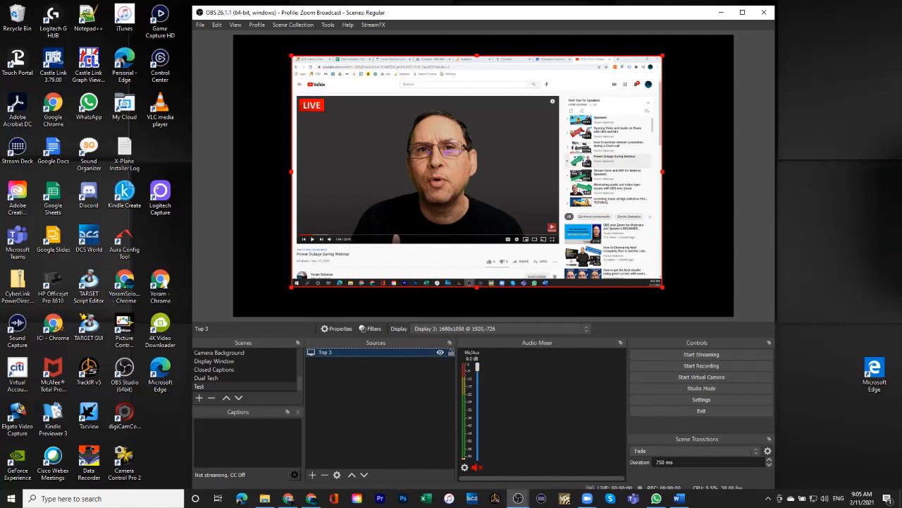
{"action": "right_click", "coordinate": [423, 177]}
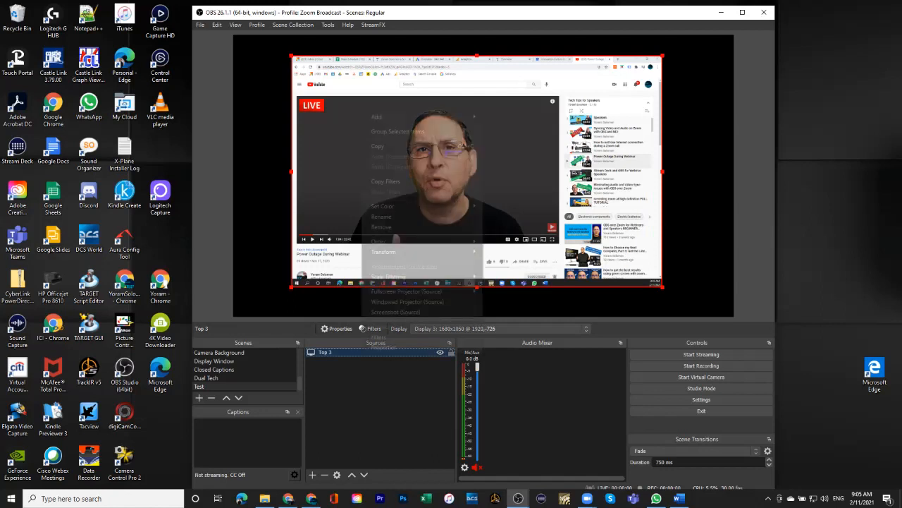
{"action": "mouse_move", "coordinate": [384, 251]}
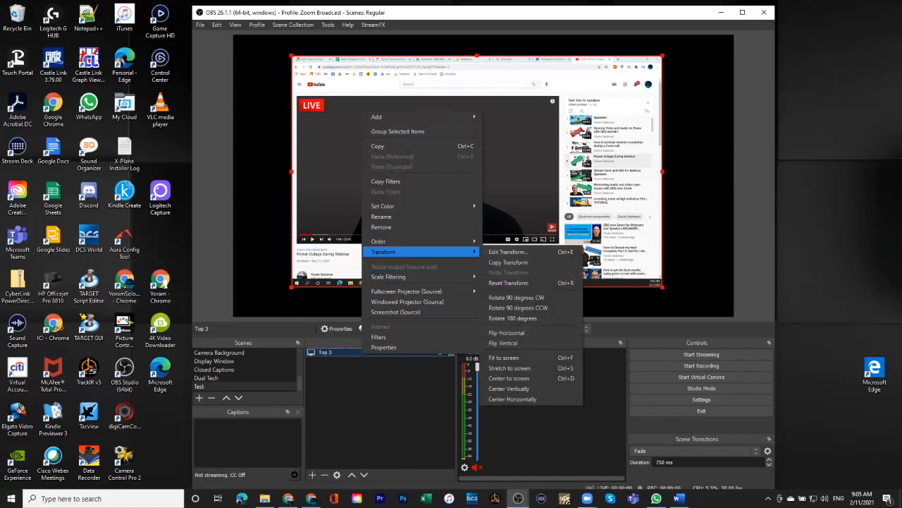
{"action": "mouse_move", "coordinate": [508, 251]}
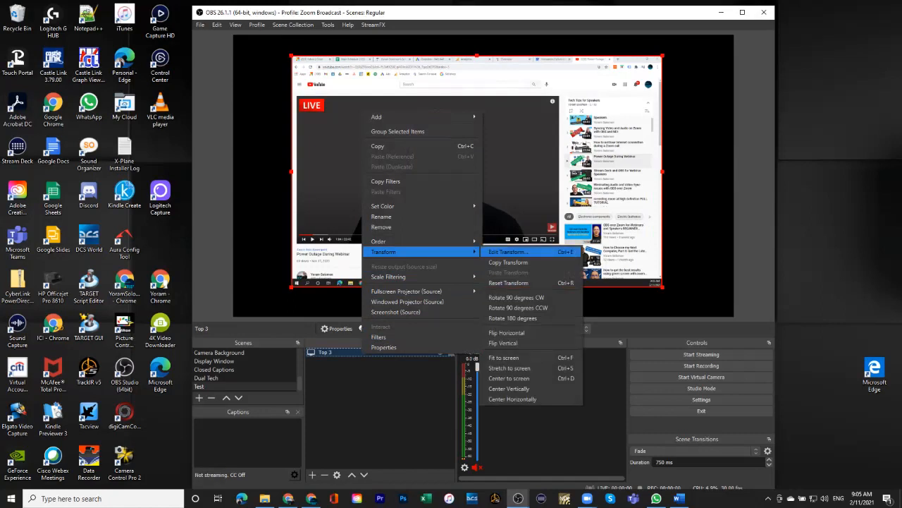
- Set Top 3 to position 0,0 with Top Left alignment in Edit Transform
{"action": "left_click", "coordinate": [508, 252]}
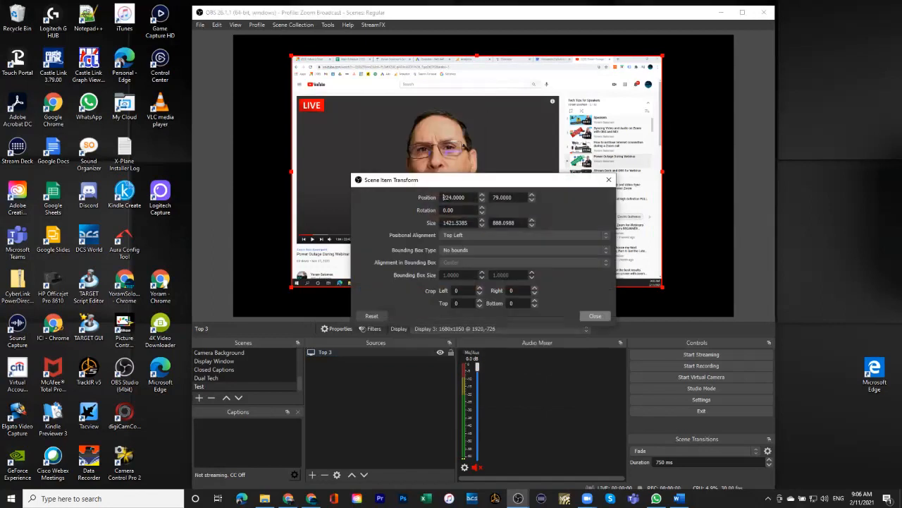
{"action": "left_click_drag", "start_coordinate": [392, 179], "coordinate": [415, 300]}
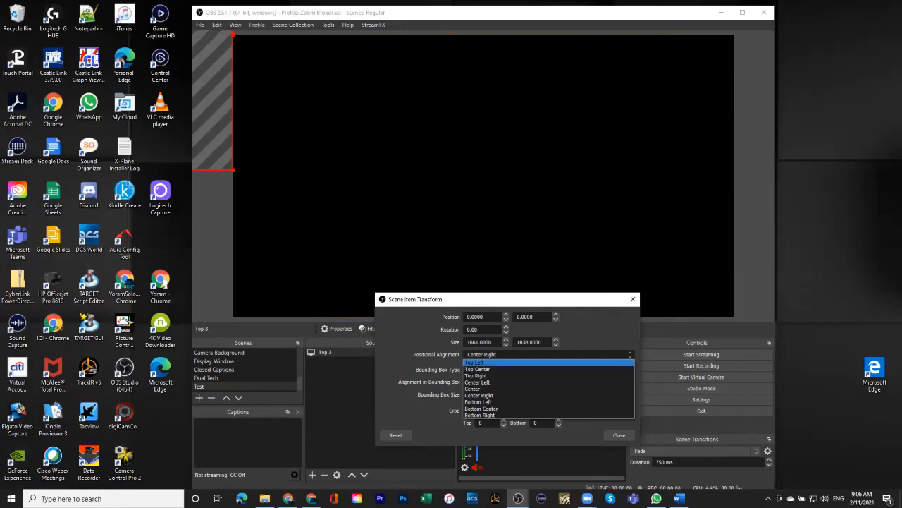
{"action": "left_click", "coordinate": [474, 361]}
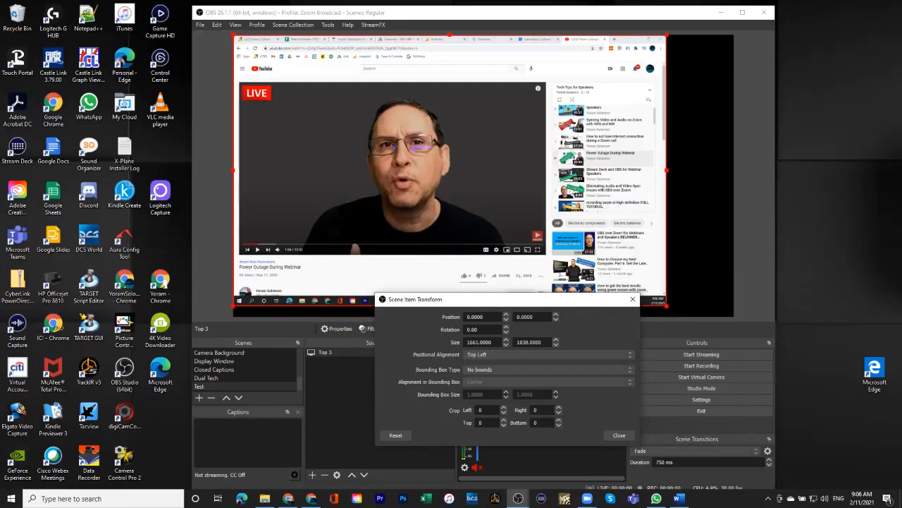
{"action": "left_click", "coordinate": [618, 435]}
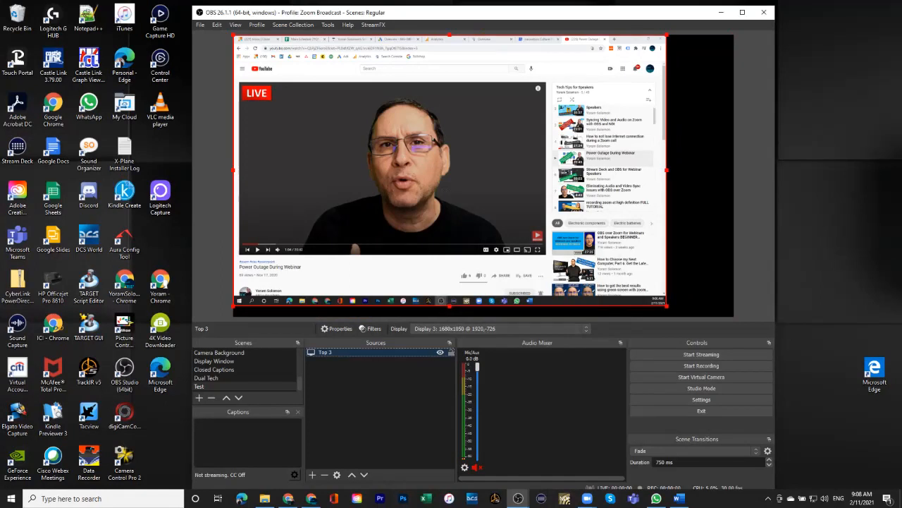
- Reopen Edit Transform for the Top 3 capture via the Transform submenu
{"action": "right_click", "coordinate": [380, 176]}
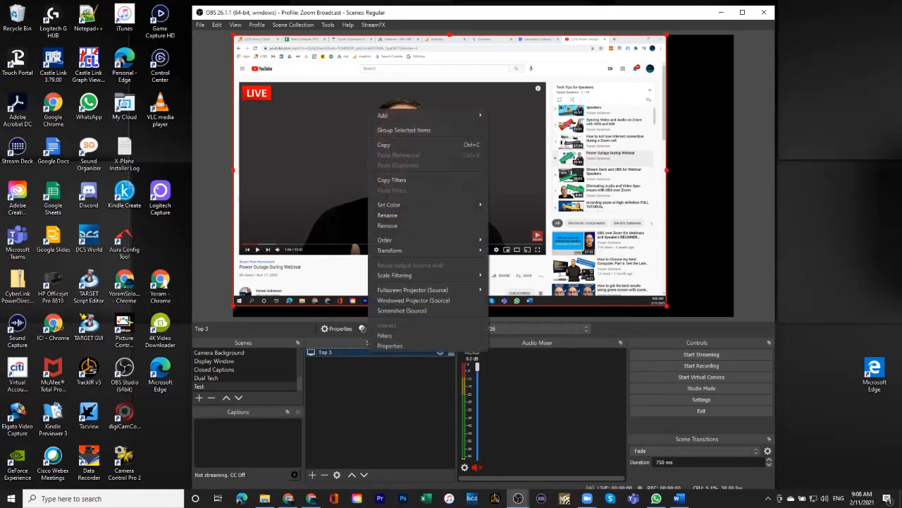
{"action": "left_click", "coordinate": [390, 250]}
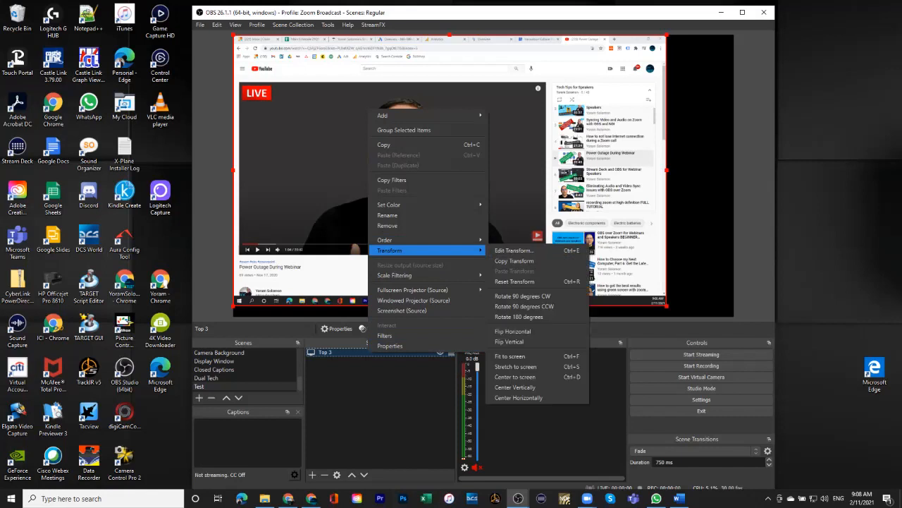
{"action": "left_click", "coordinate": [514, 250]}
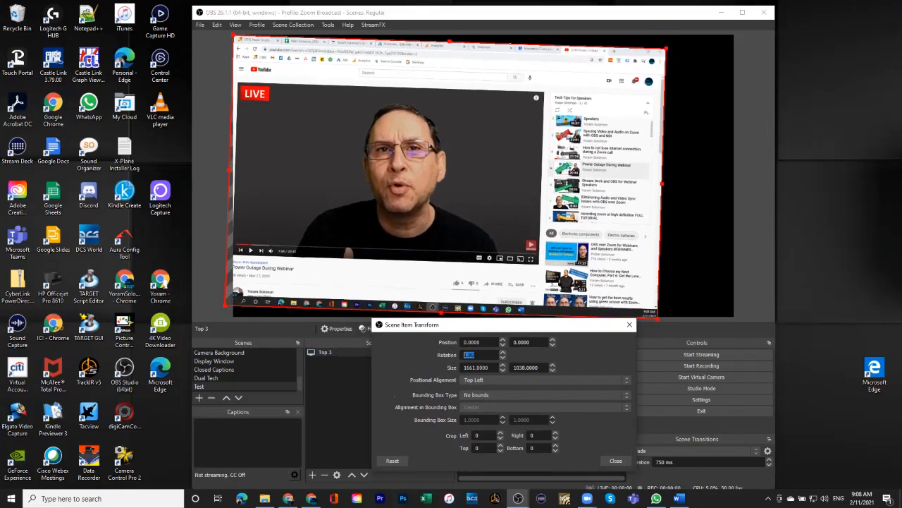
- Tilt Top 3 by 30 degrees, reset rotation to 0, and move it to 215, -99
{"action": "type", "text": "30"}
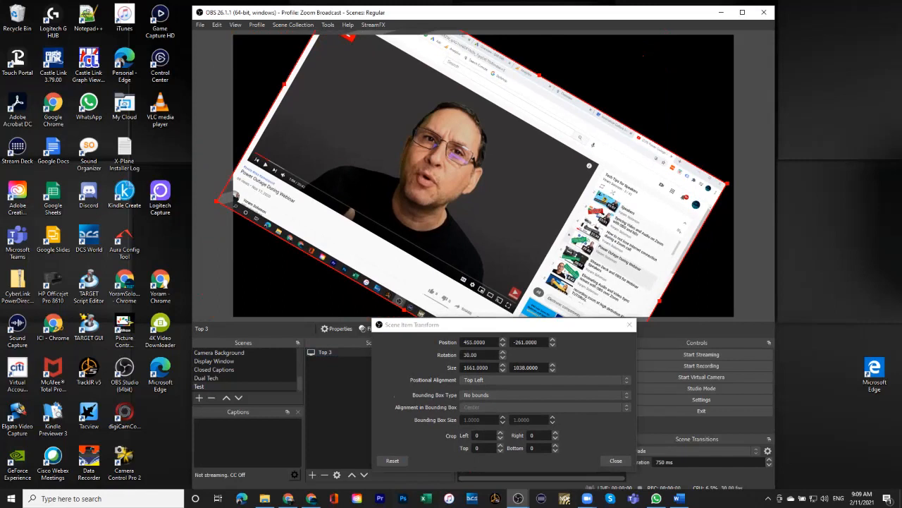
{"action": "triple_click", "coordinate": [474, 355]}
{"action": "type", "text": "0"}
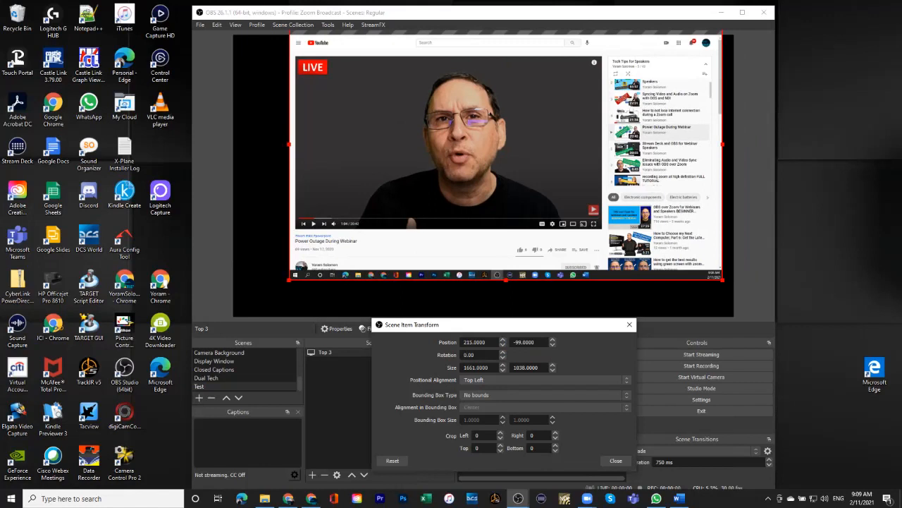
{"action": "left_click", "coordinate": [615, 461]}
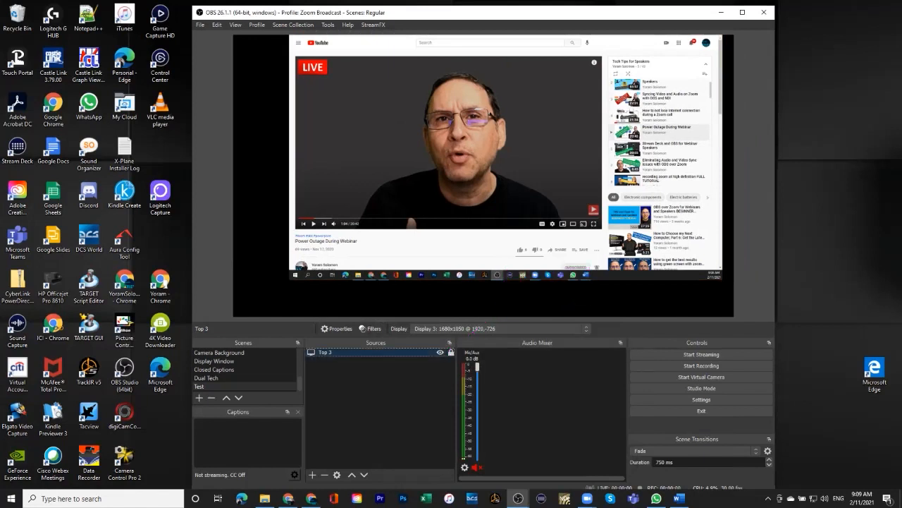
- Deselect the Top 3 display capture by clicking empty space in the Sources list
{"action": "left_click", "coordinate": [324, 352]}
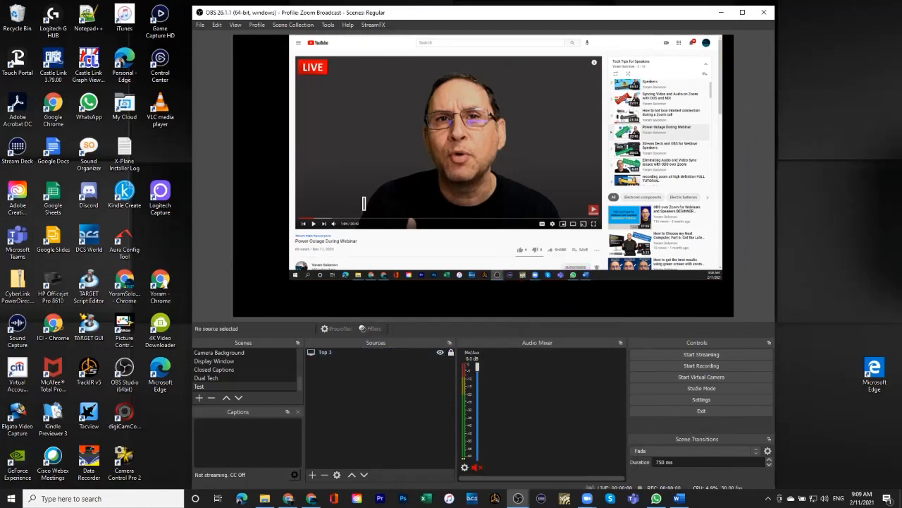